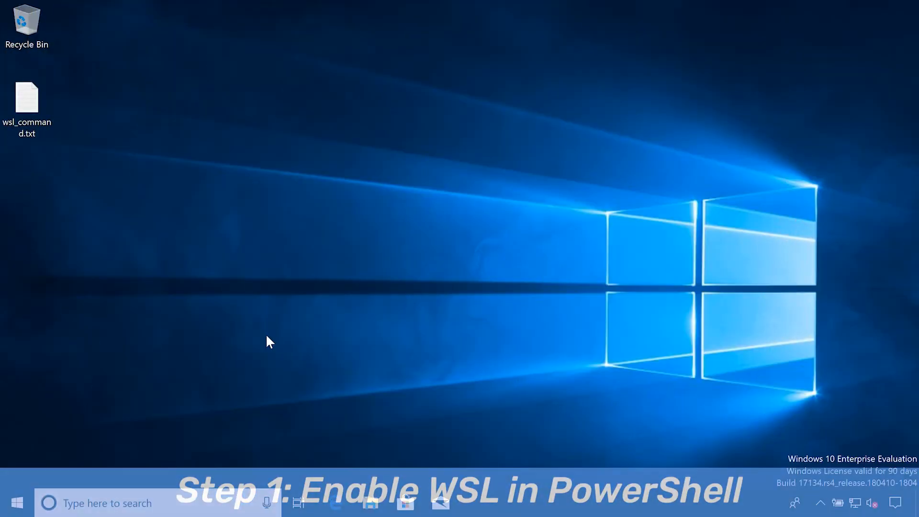
# Search Windows for 'power' and launch Windows PowerShell as administrator
pyautogui.click(146, 503)
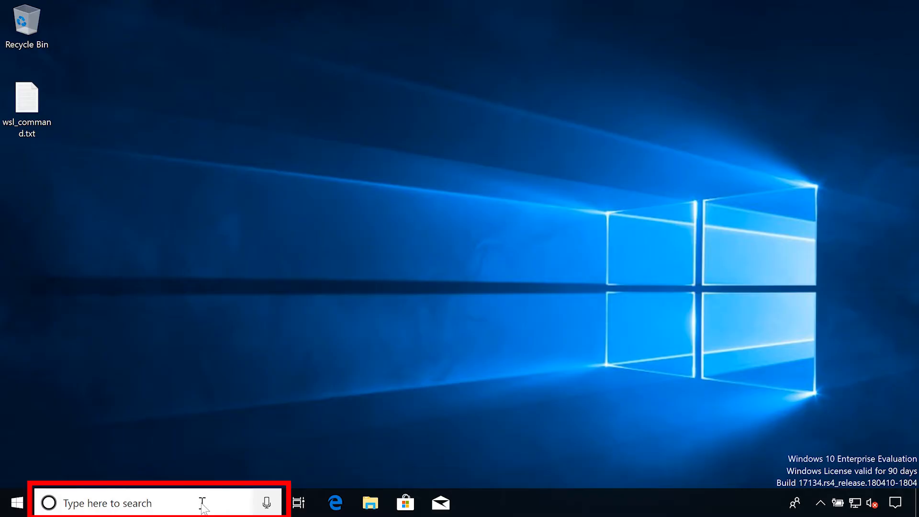
pyautogui.write('power')
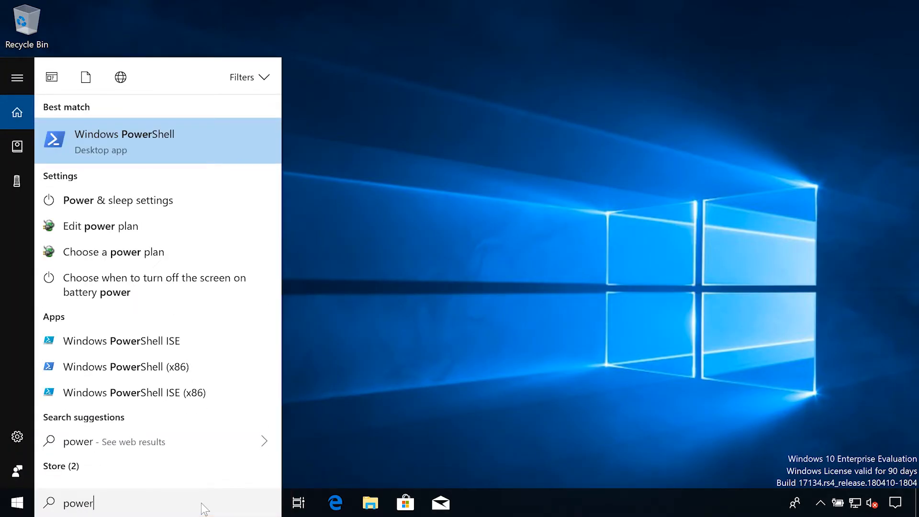
pyautogui.rightClick(124, 140)
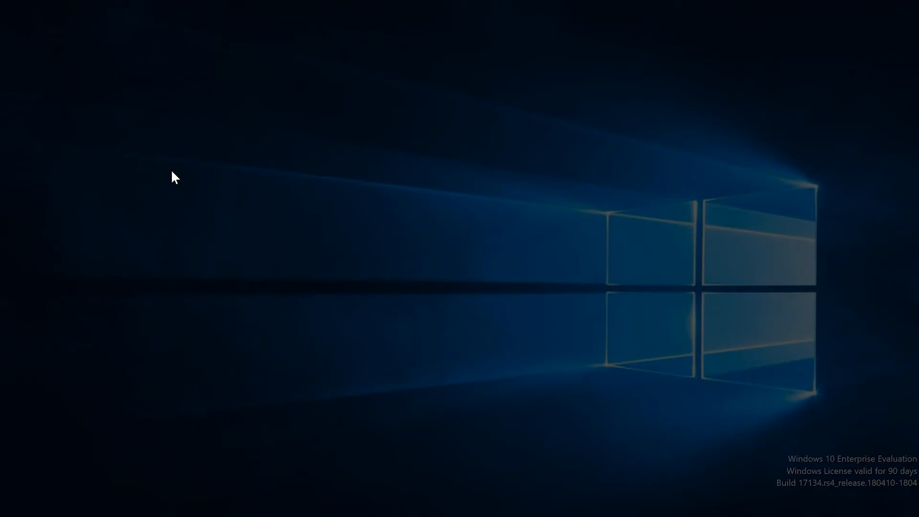
pyautogui.moveTo(410, 350)
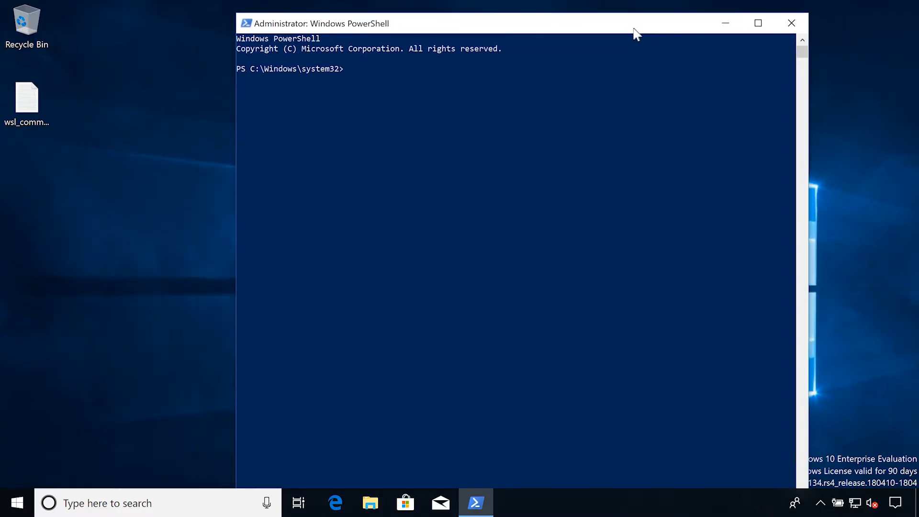
# Run the Enable-WindowsOptionalFeature command from wsl_command.txt to enable Microsoft-Windows-Subsystem-Linux
pyautogui.click(26, 99)
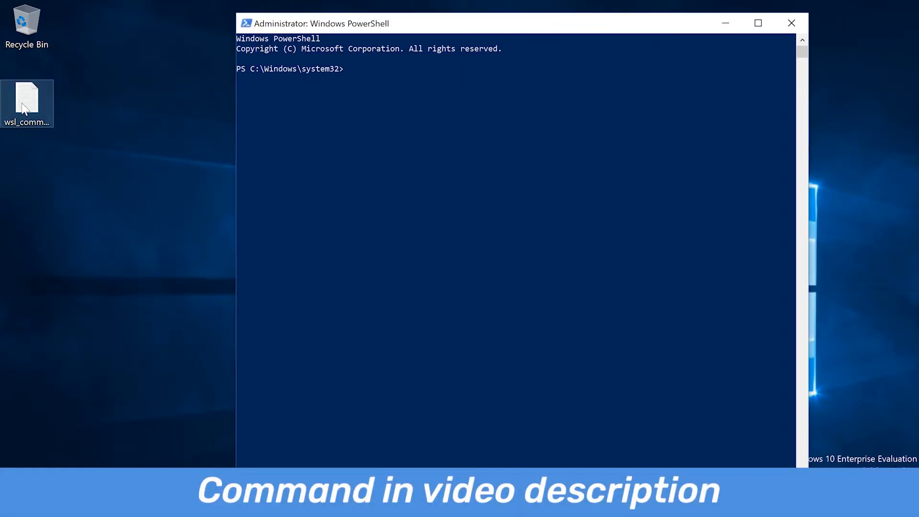
pyautogui.doubleClick(27, 104)
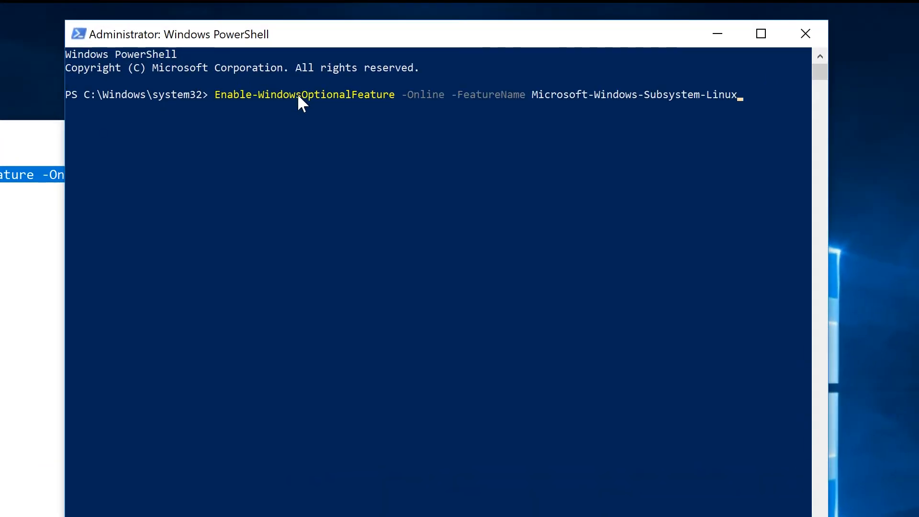
pyautogui.press('Enter')
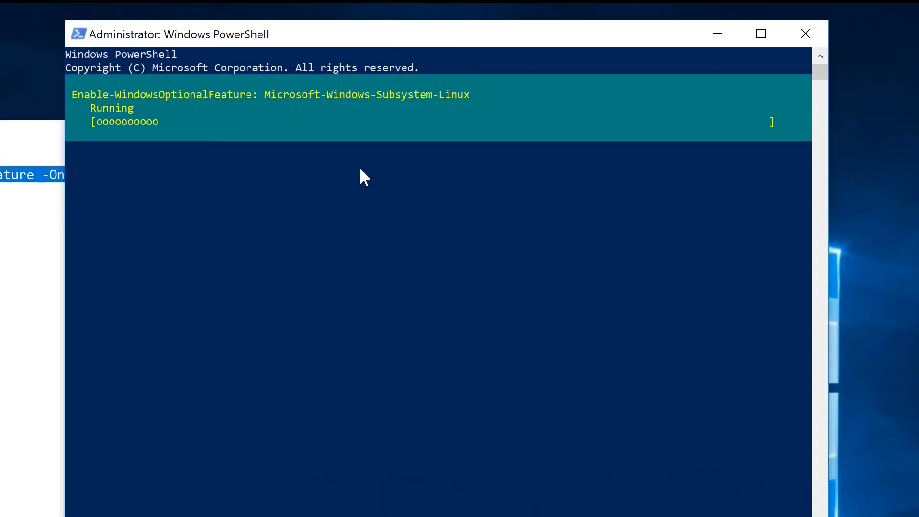
pyautogui.moveTo(469, 212)
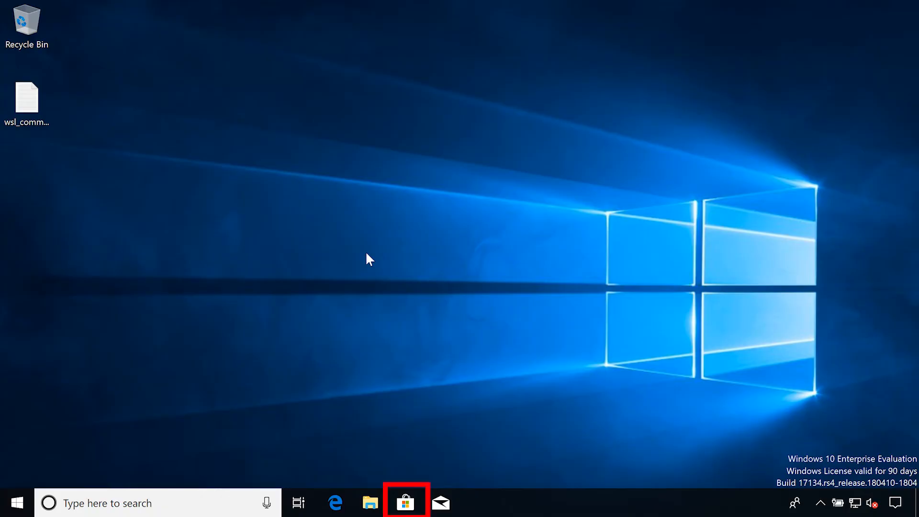
# Find Ubuntu 18.04 LTS in Microsoft Store via an 'ubuntu' search, install it and launch it
pyautogui.click(404, 502)
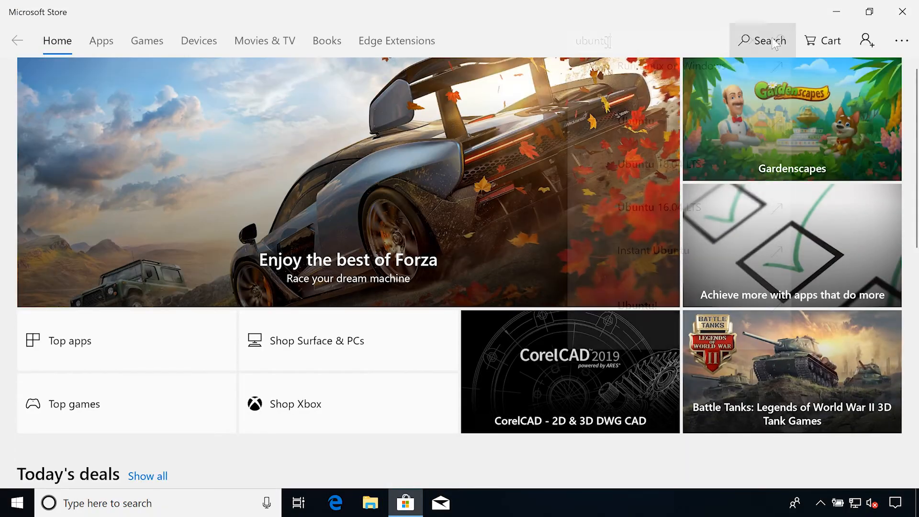
pyautogui.click(593, 40)
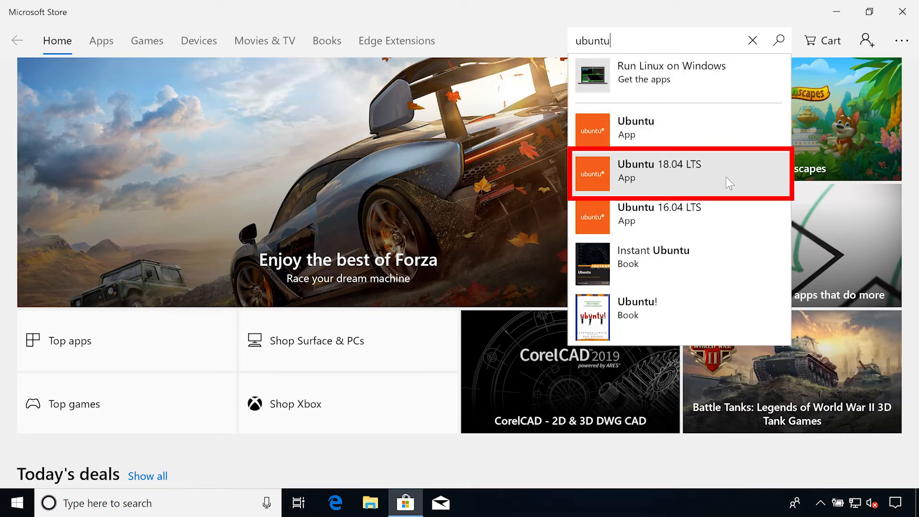
pyautogui.click(659, 170)
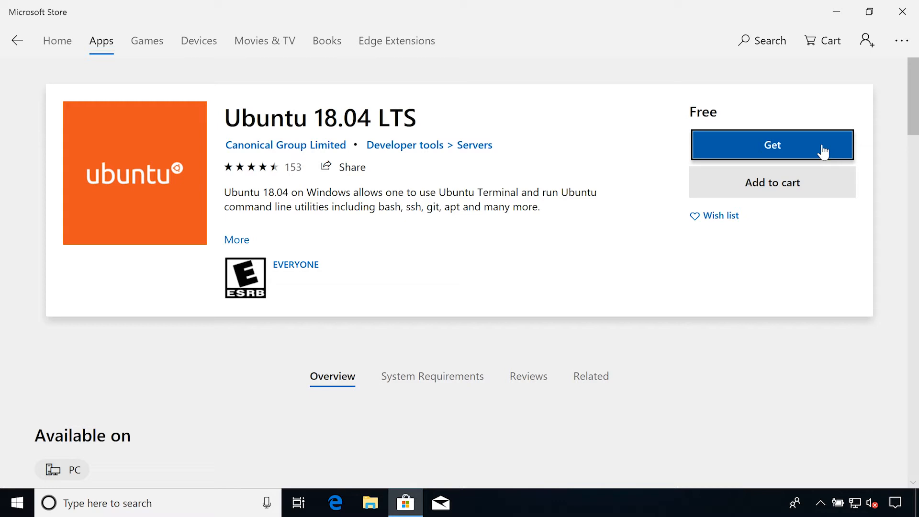
pyautogui.click(771, 145)
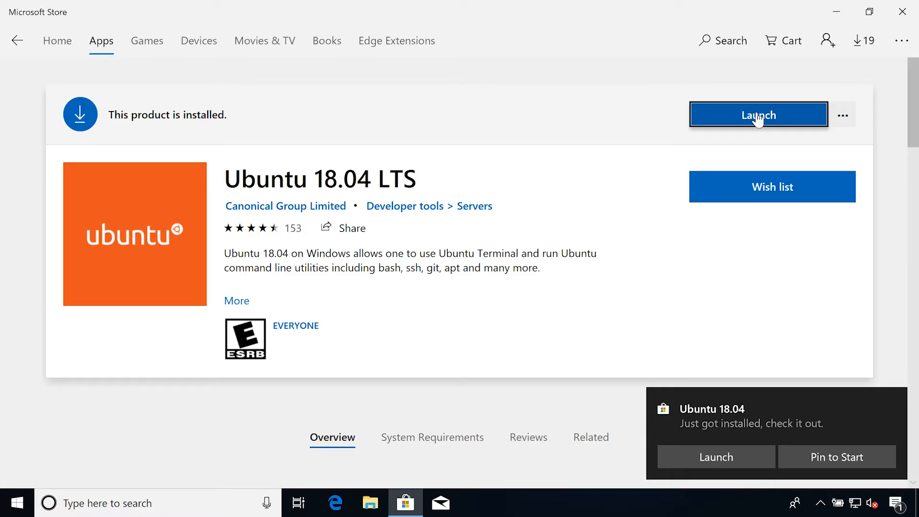
pyautogui.click(758, 115)
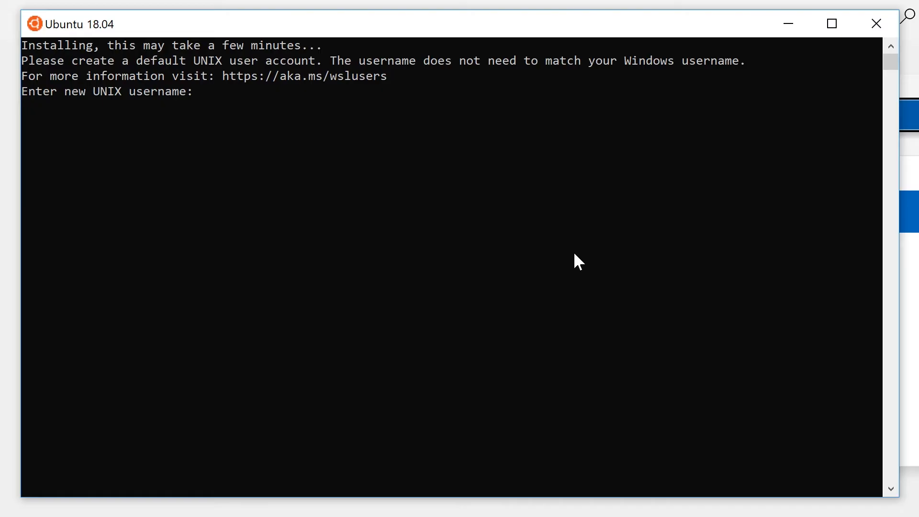
# Create the default UNIX user account with username 'percy'
pyautogui.write('percy')
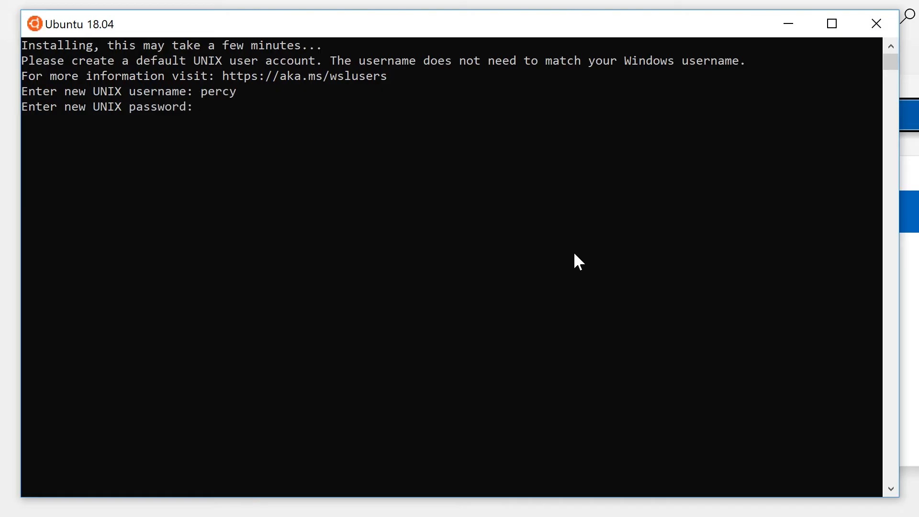
pyautogui.press('Enter')
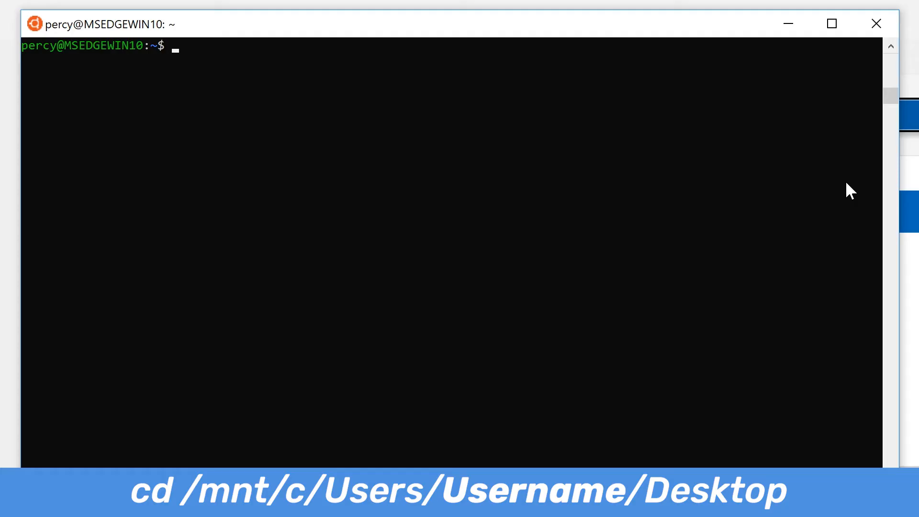
# Change directory to /mnt/c/Users/IEUser/Desktop, the Windows Desktop folder
pyautogui.write('cd /mnt/')
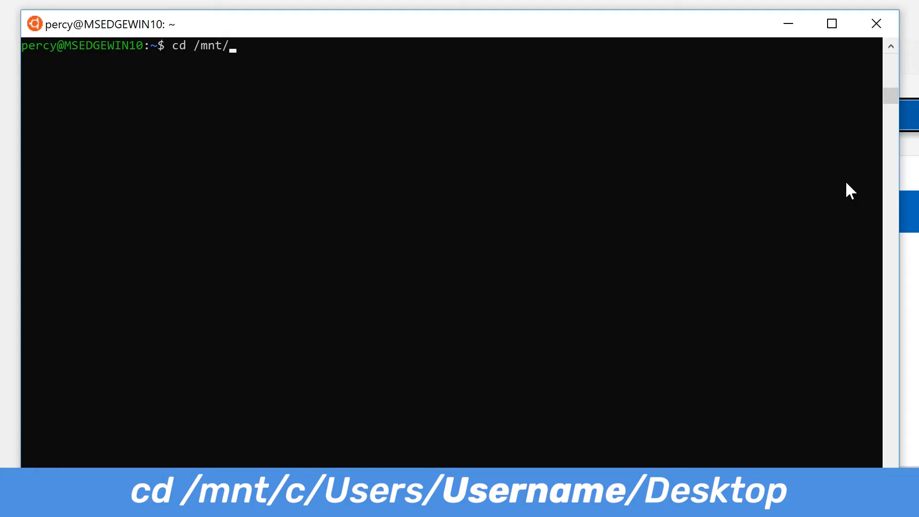
pyautogui.write('c/Us')
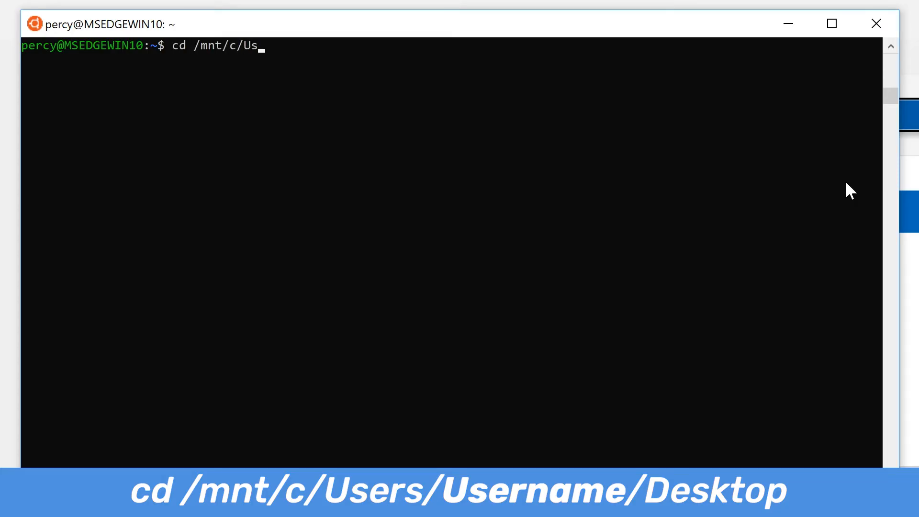
pyautogui.write('ers/I')
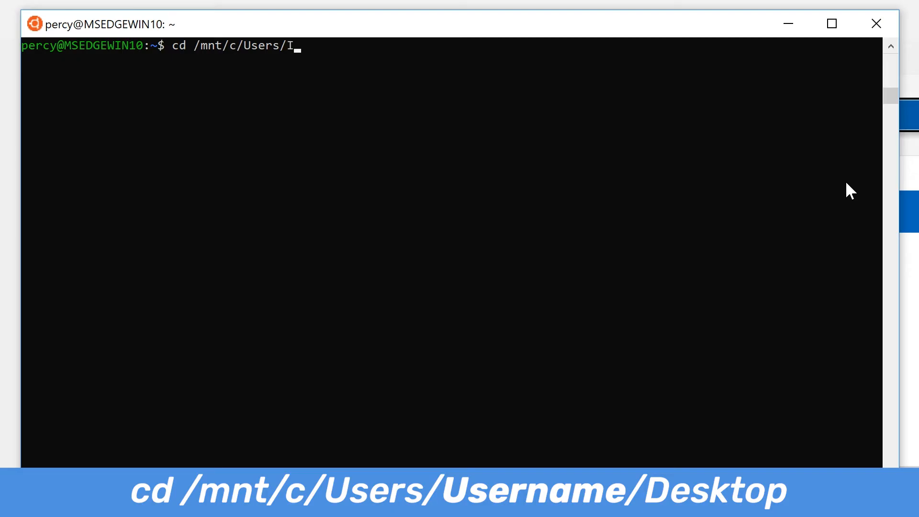
pyautogui.write('EUser/Desktop/')
pyautogui.write('ls')
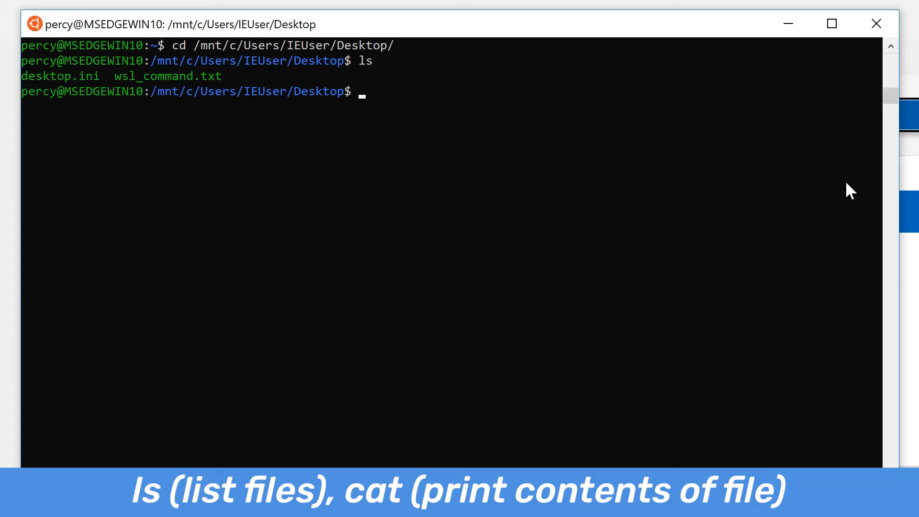
# Print wsl_command.txt with cat and start vim on a new file test_file.txt
pyautogui.write('cat wsl_command.txt')
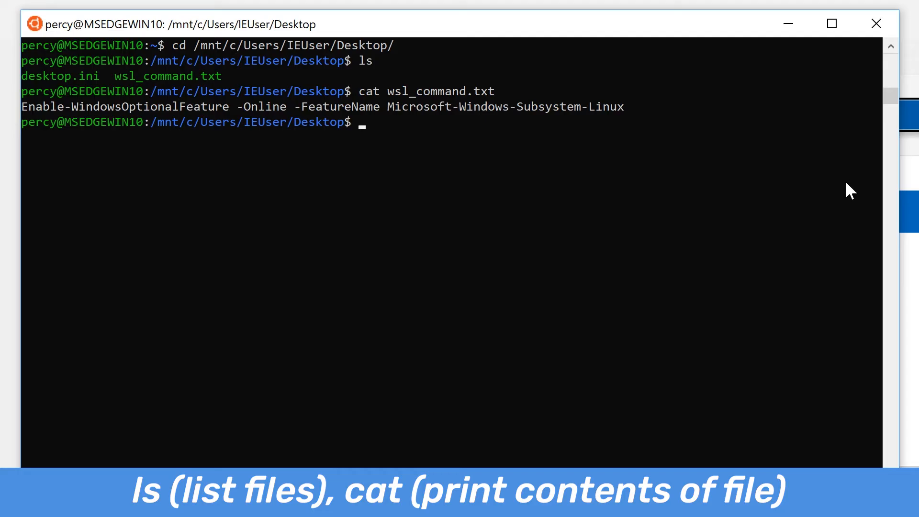
pyautogui.write('vim')
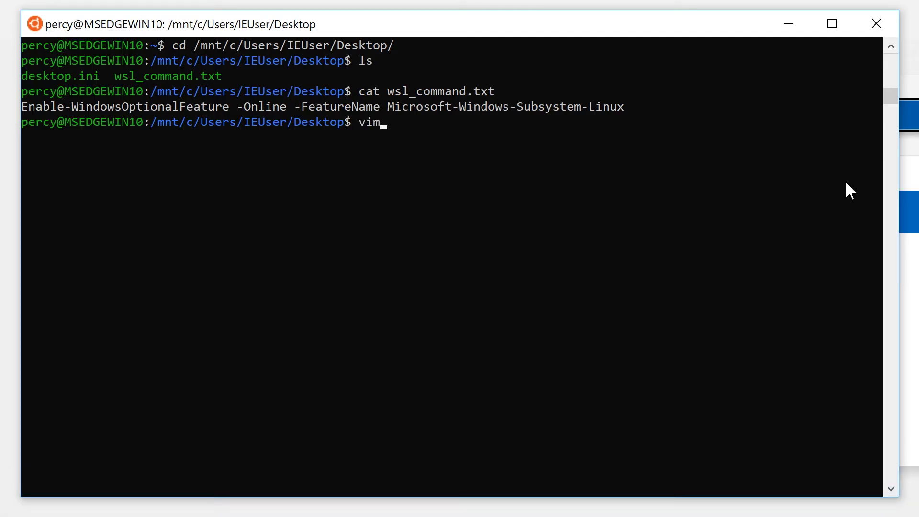
pyautogui.write('test_file.t')
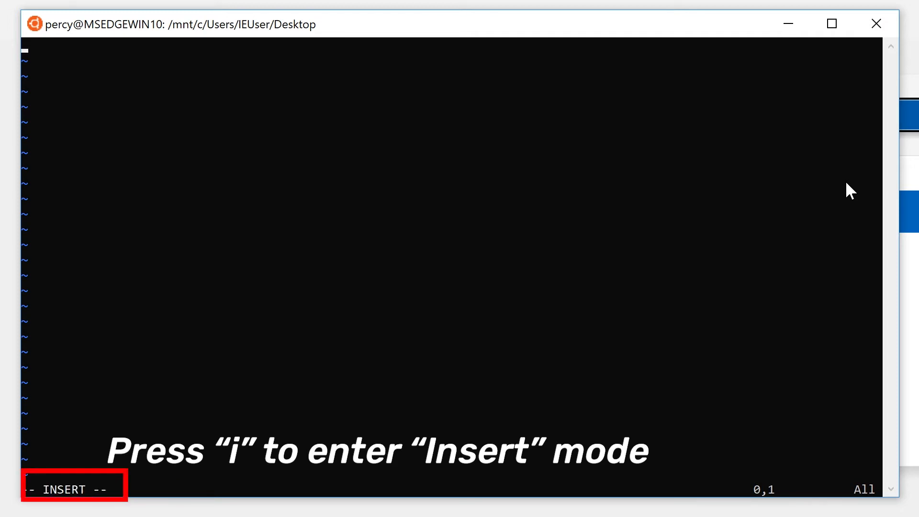
# Write the line 'Hello, World!' into test_file.txt and save and quit with :wq
pyautogui.write('He')
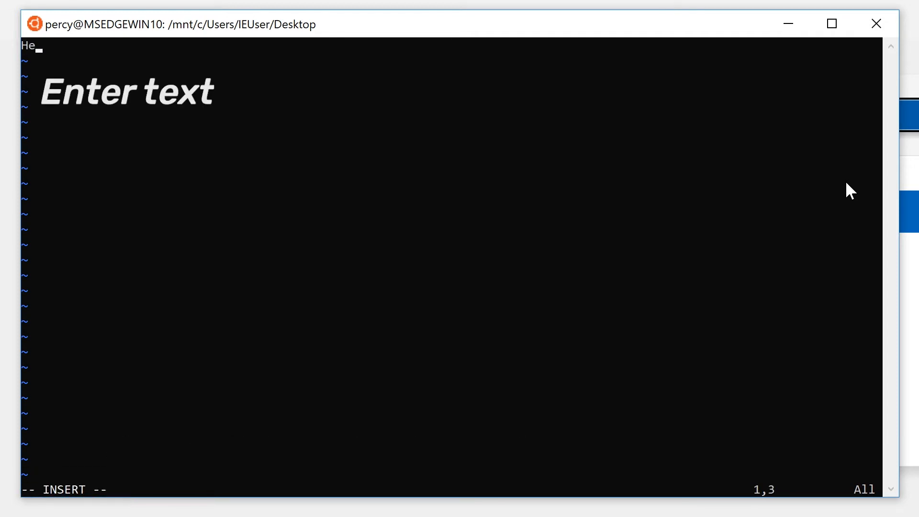
pyautogui.write('llo, World!')
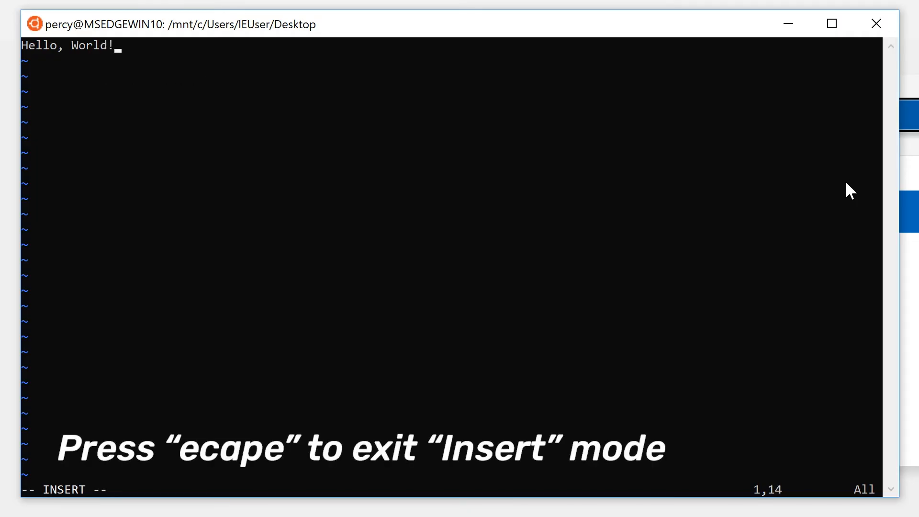
pyautogui.write(':wq')
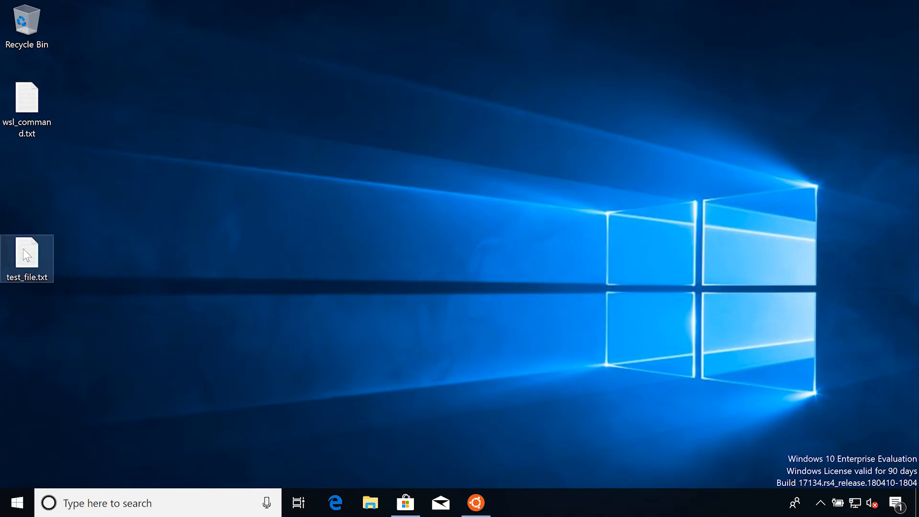
pyautogui.doubleClick(26, 254)
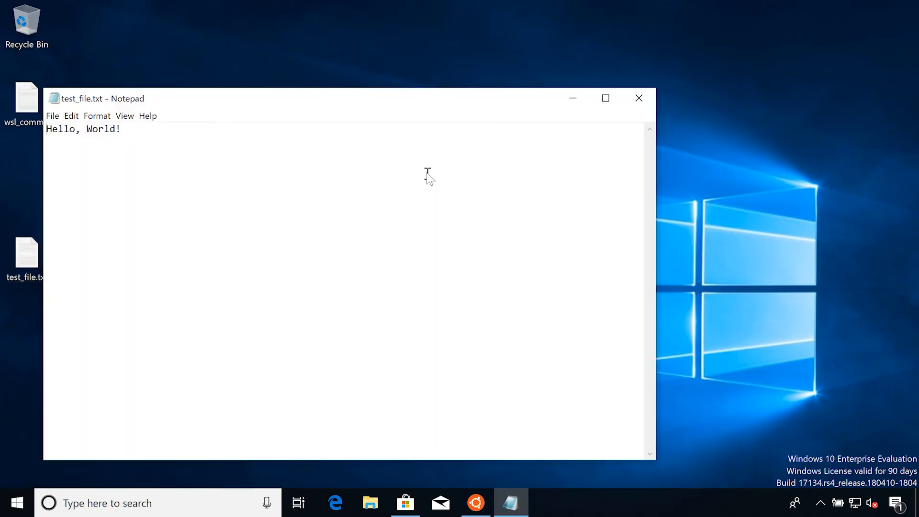
pyautogui.moveTo(640, 98)
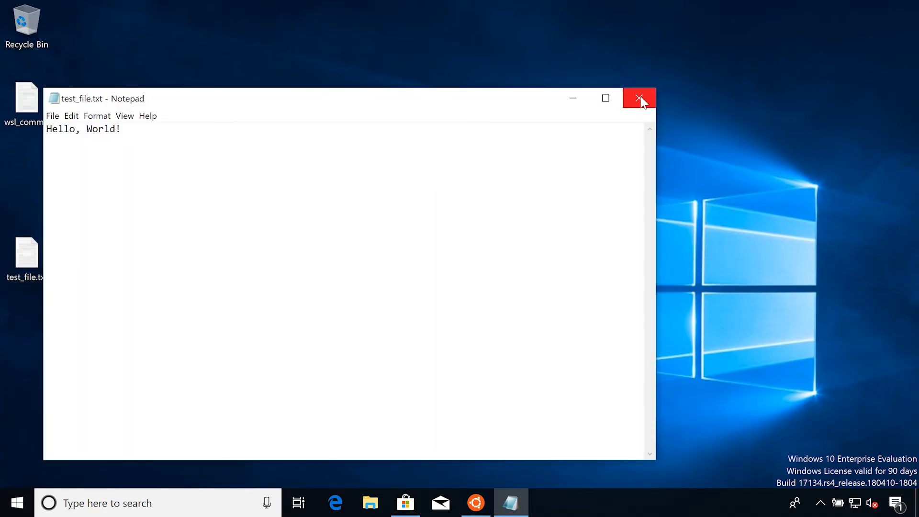
pyautogui.click(640, 98)
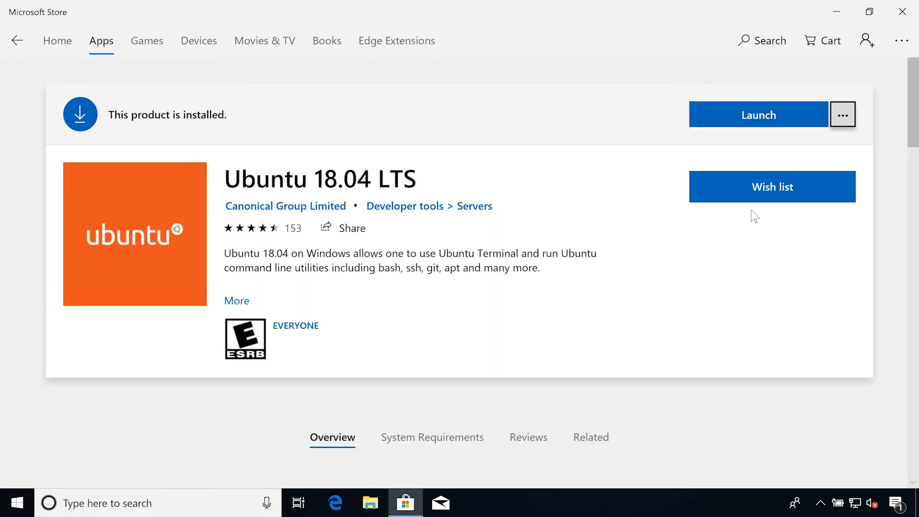
# Return to the Microsoft Store page showing Ubuntu 18.04 LTS as installed
pyautogui.click(758, 115)
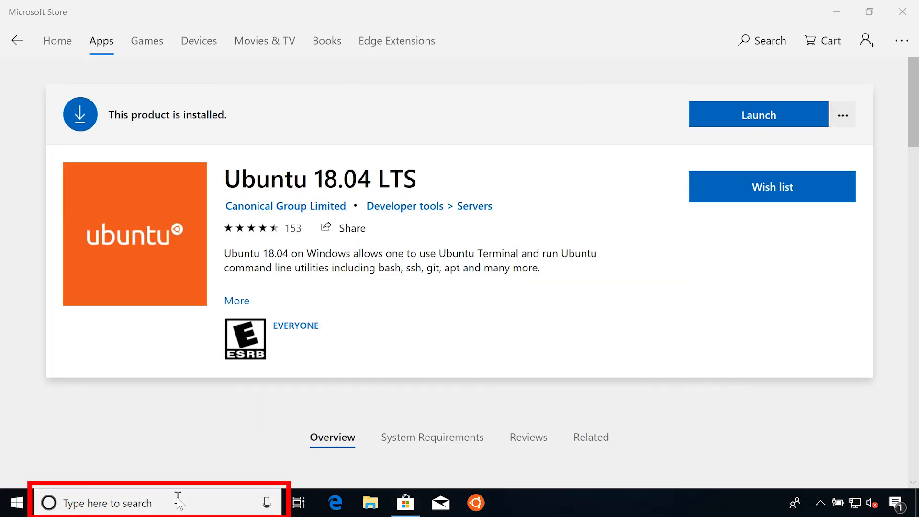
# Launch a bash shell window from the Windows search for 'bash'
pyautogui.write('bash')
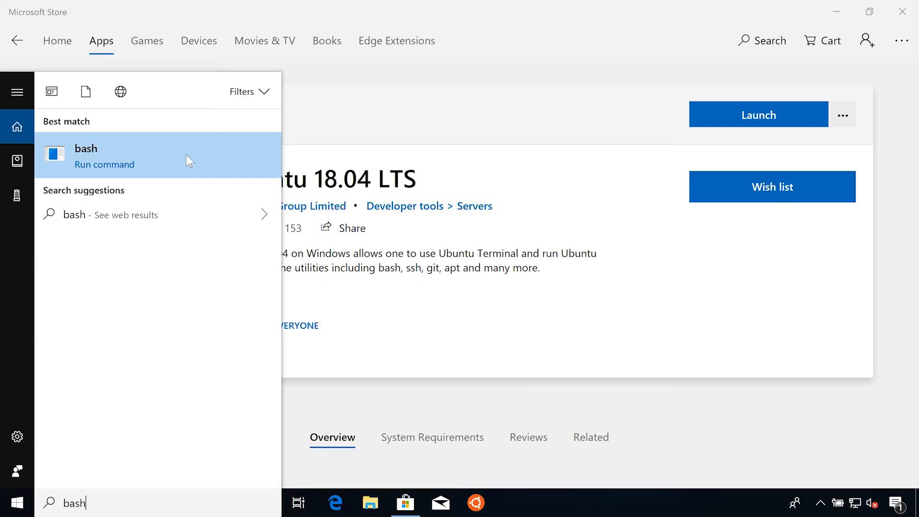
pyautogui.click(85, 156)
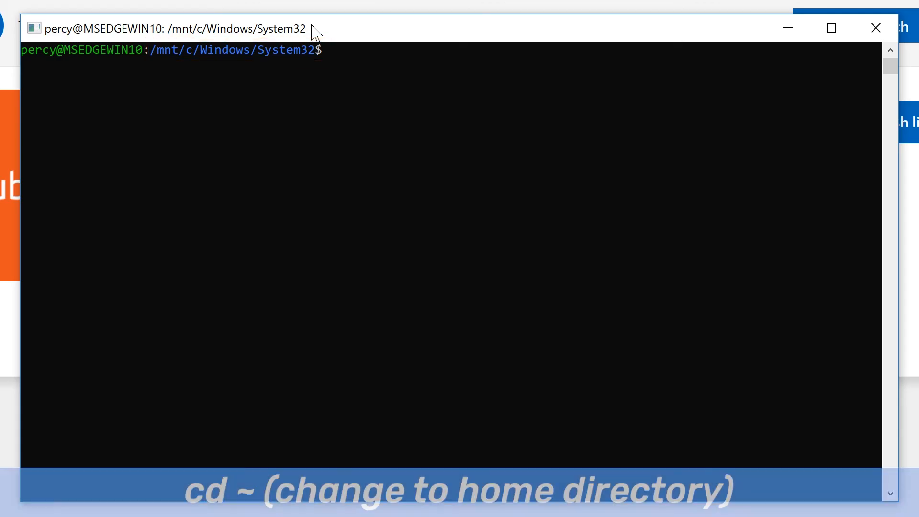
# Move to the Linux home directory with cd ~ and confirm /home/percy with pwd
pyautogui.write('cd ~')
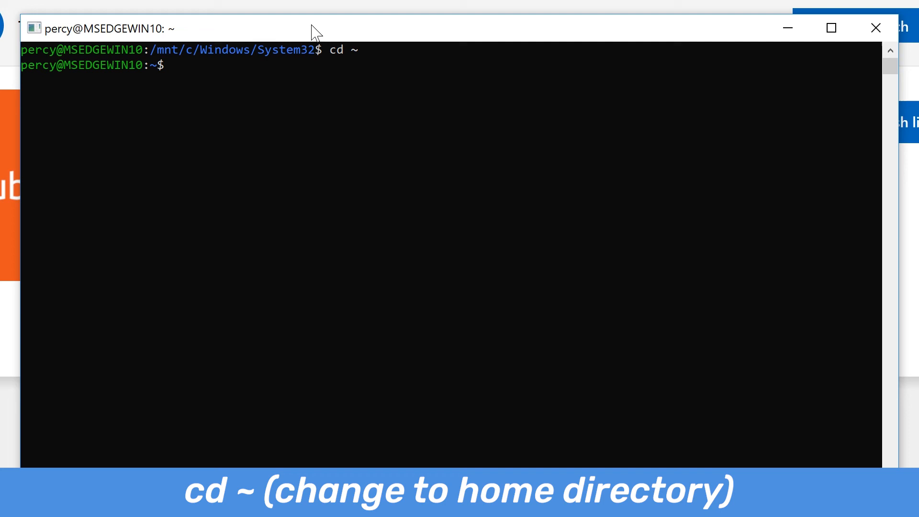
pyautogui.write('pwd')
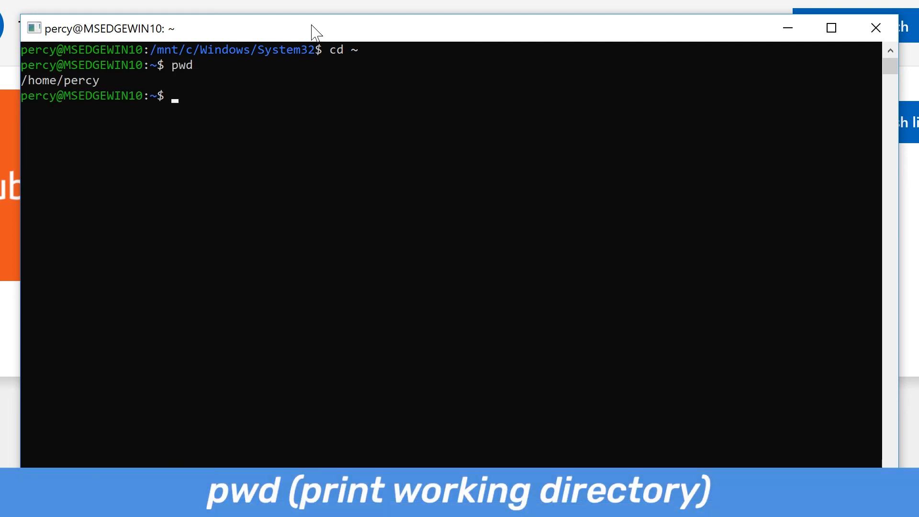